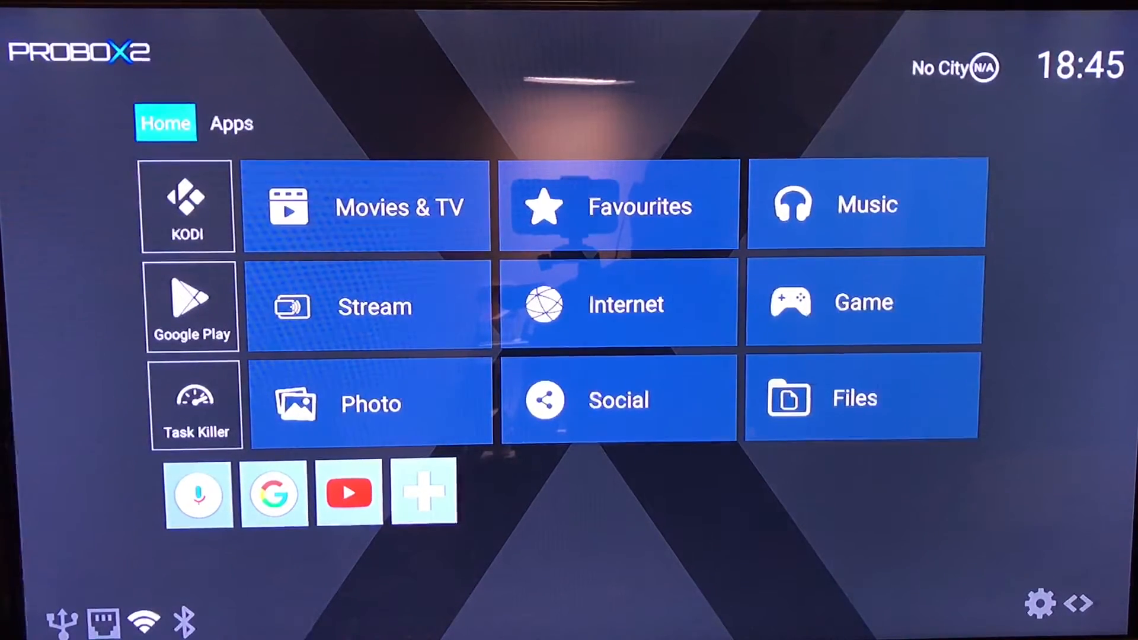
- Show the Apps page listing Kodi, Netflix, Play Store and Settings
left_click(231, 123)
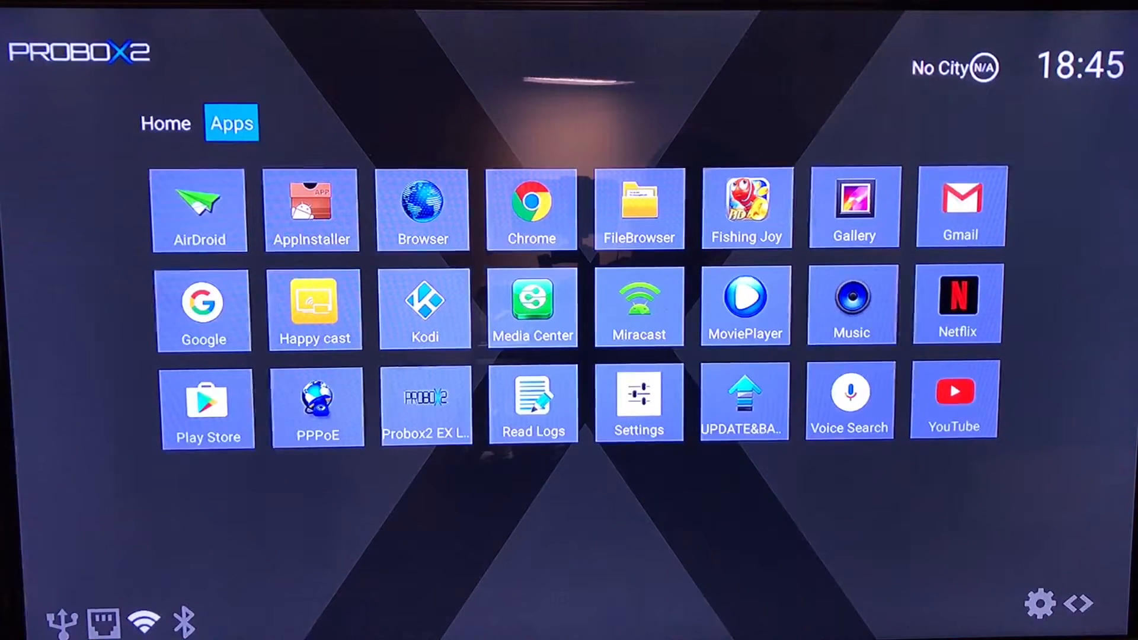
mouse_move(197, 210)
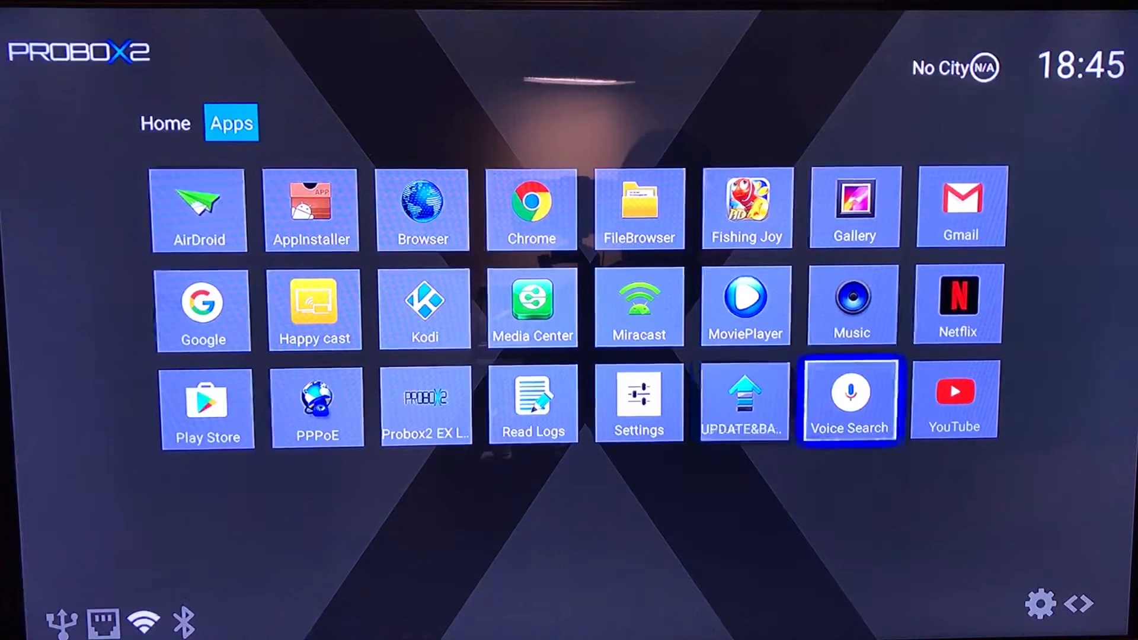
key("right")
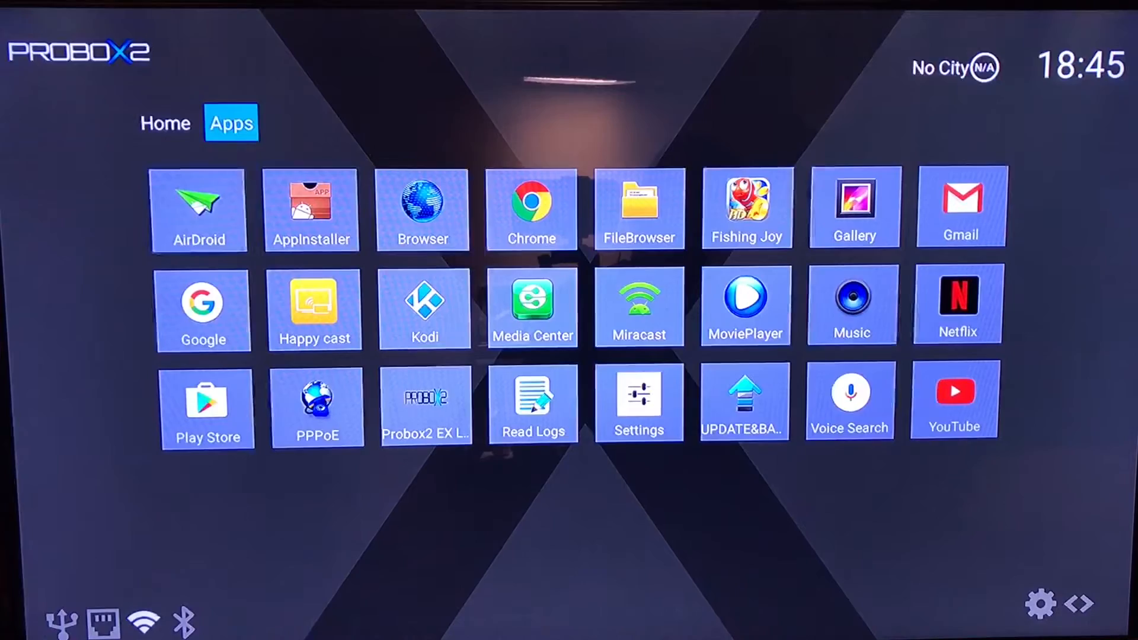
- Return to the Home page and move focus across the Stream and Music tiles
left_click(164, 123)
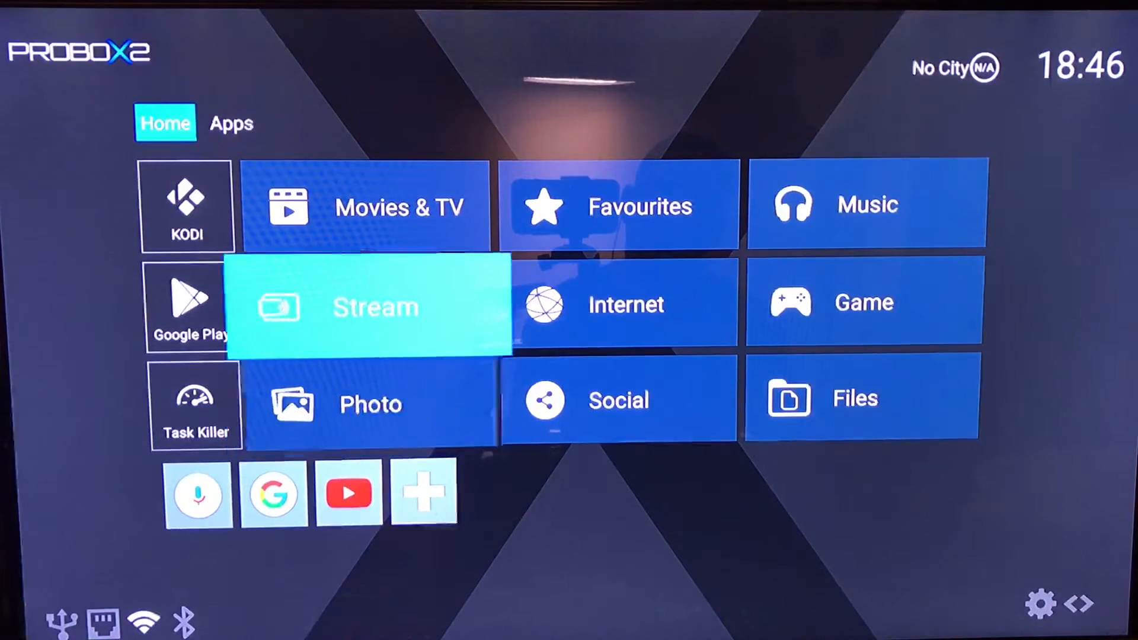
left_click(398, 208)
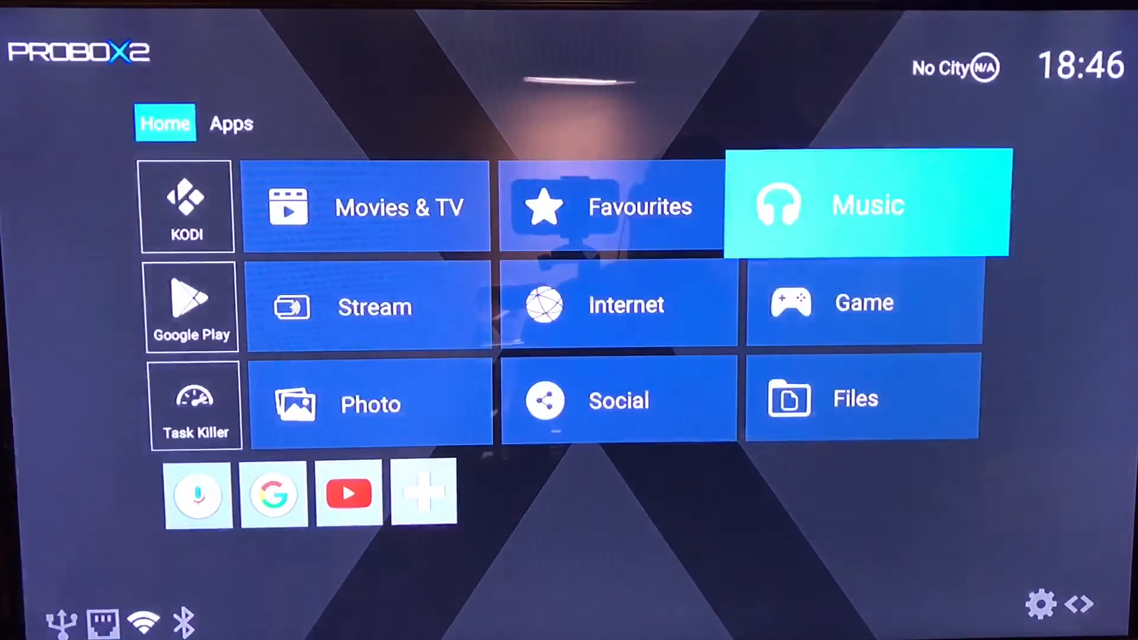
key("Down")
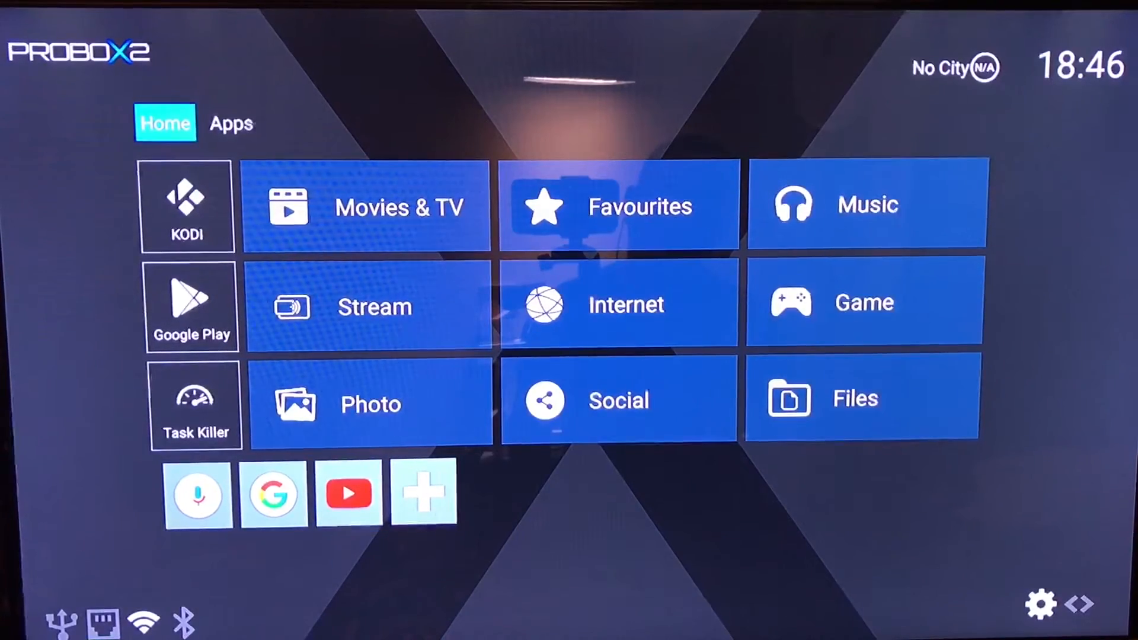
left_click(1039, 605)
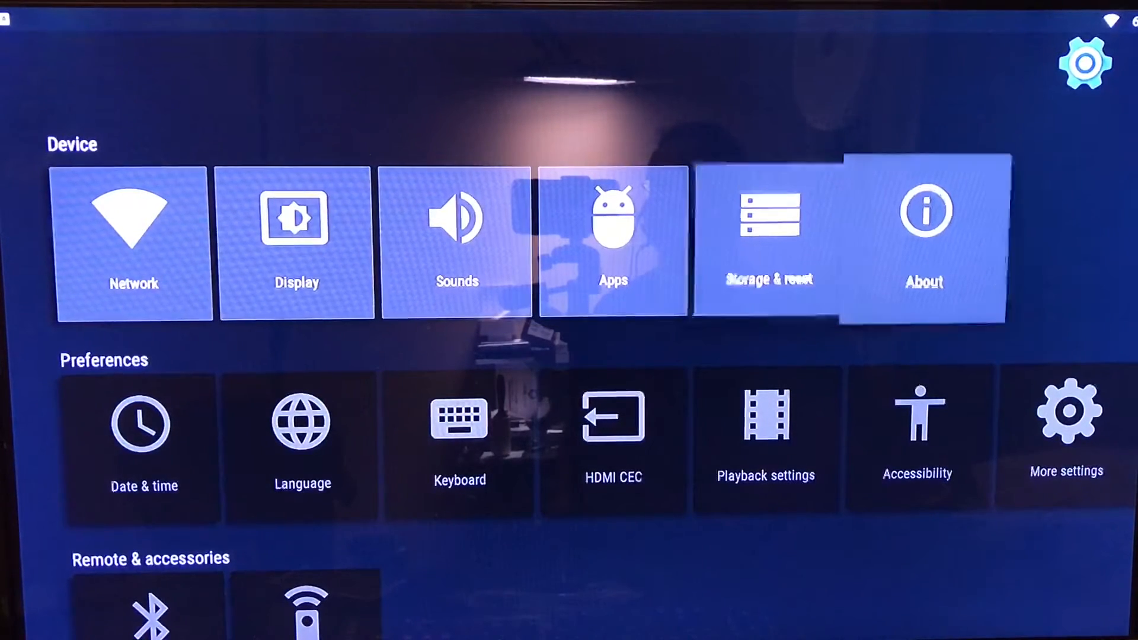
left_click(924, 241)
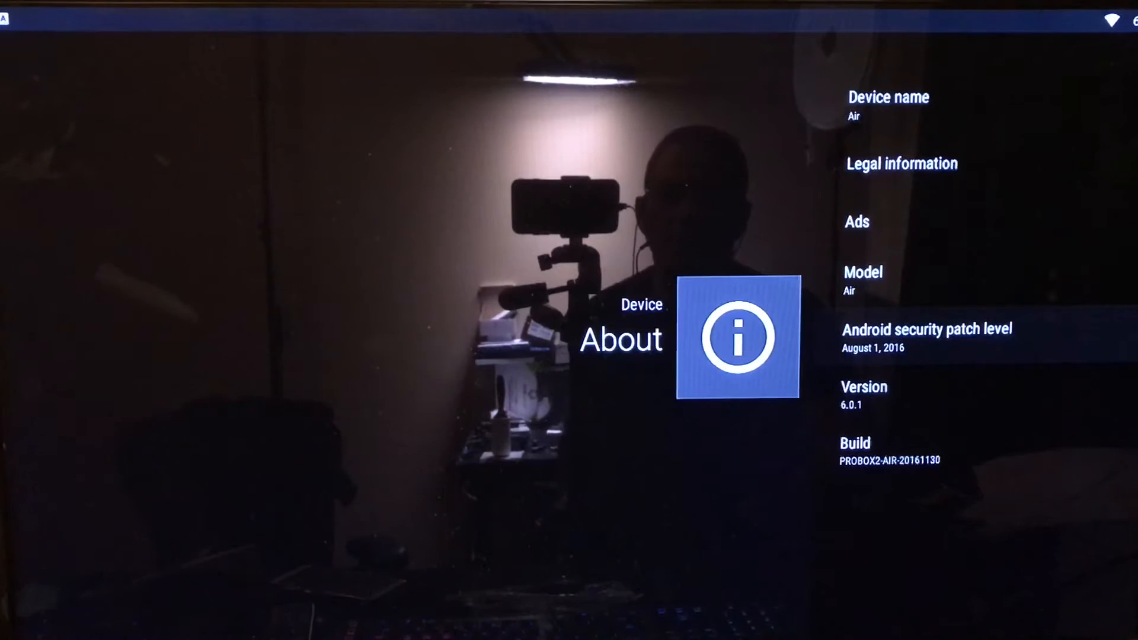
scroll("down", 3)
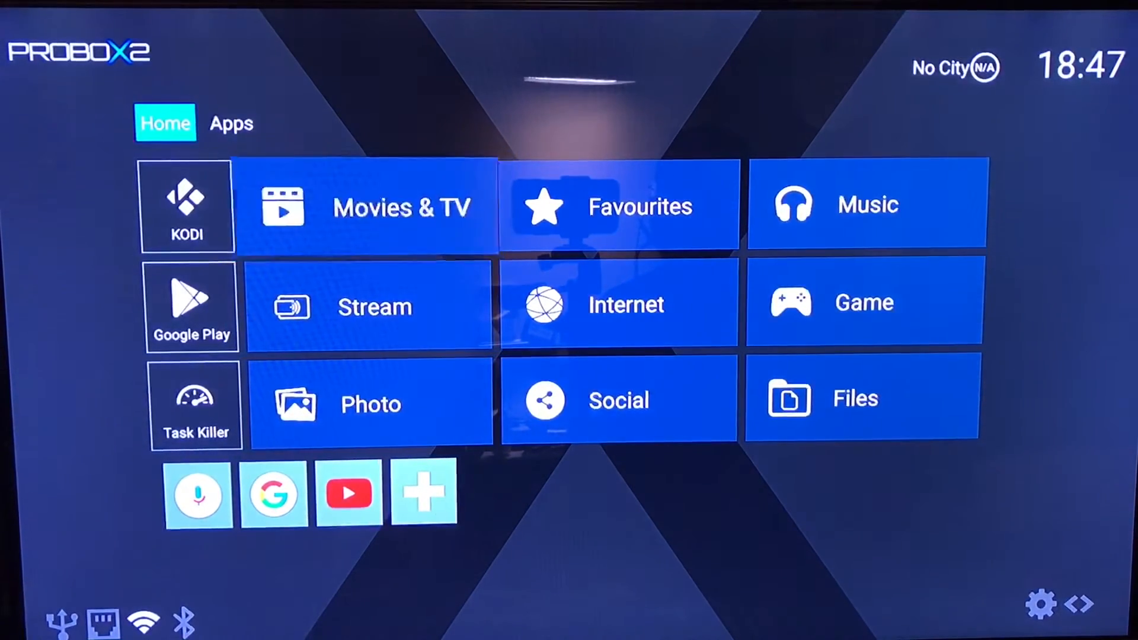
- Launch UPDATE&BACKUP from Apps, review update and backup options, then exit
left_click(230, 122)
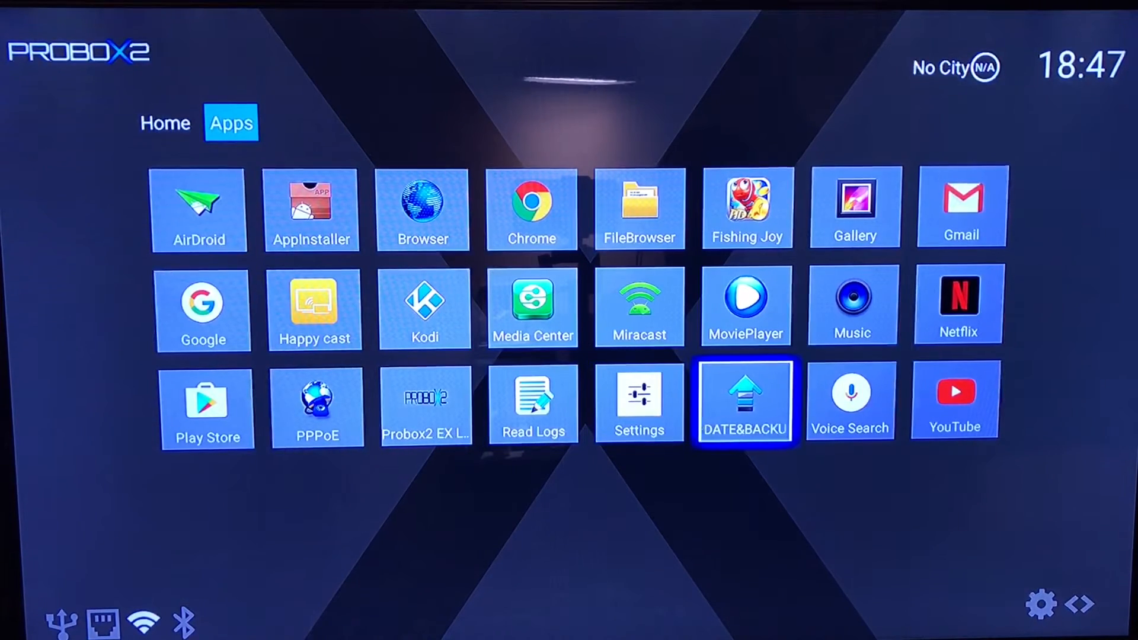
left_click(744, 401)
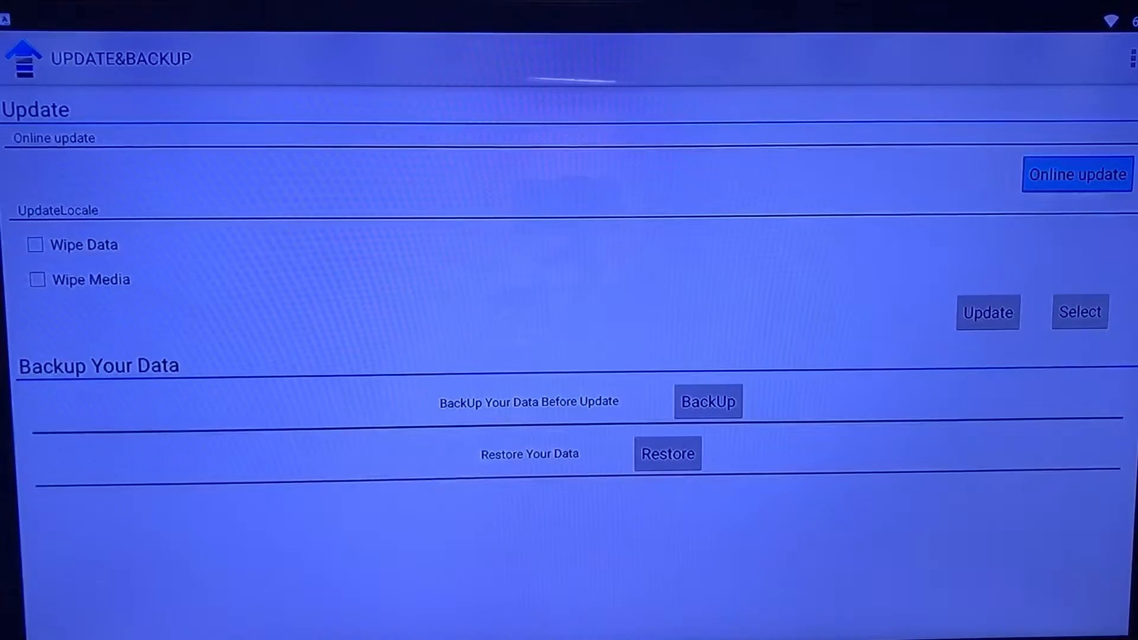
left_click(1077, 174)
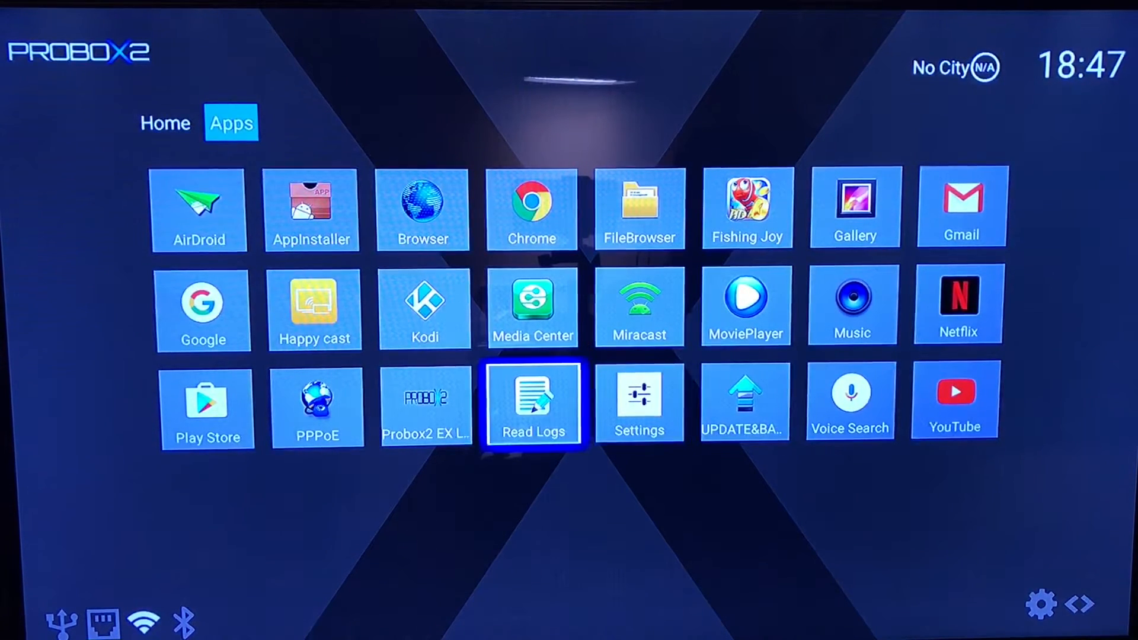
- Tour the second launcher's More and All Apps pages, return Home, and launch Kodi
key("Left")
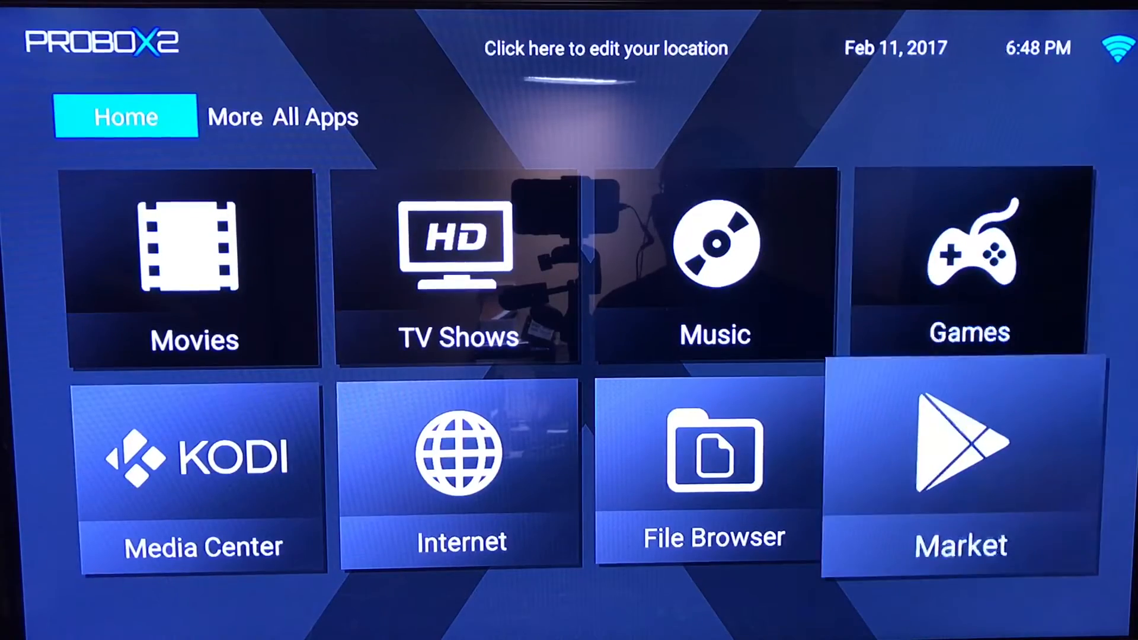
left_click(234, 117)
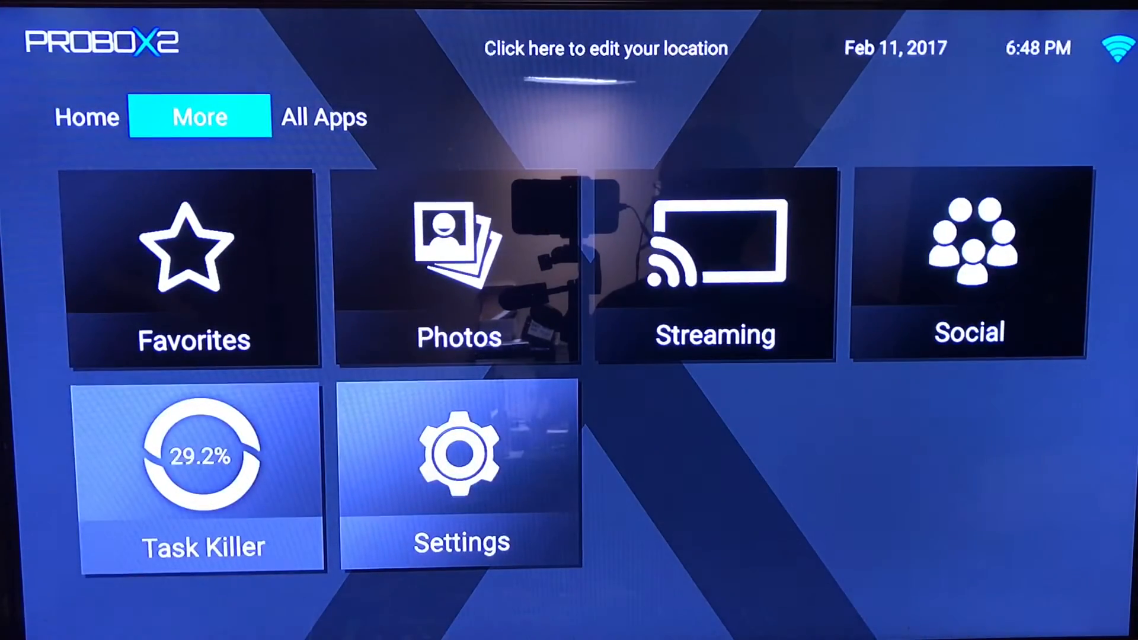
left_click(323, 117)
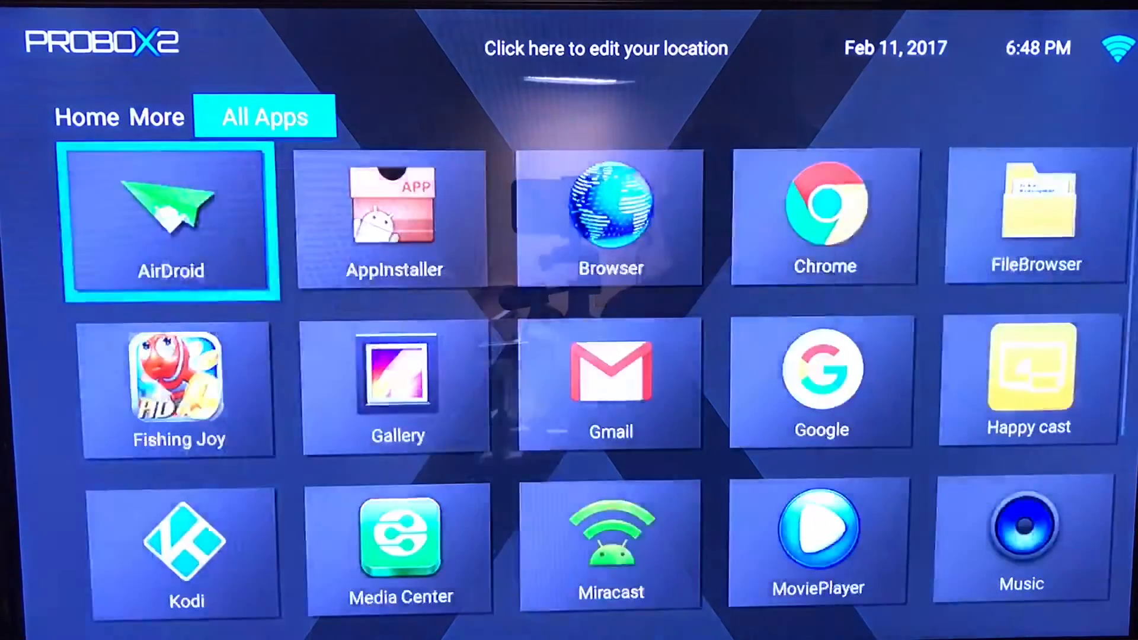
left_click(200, 116)
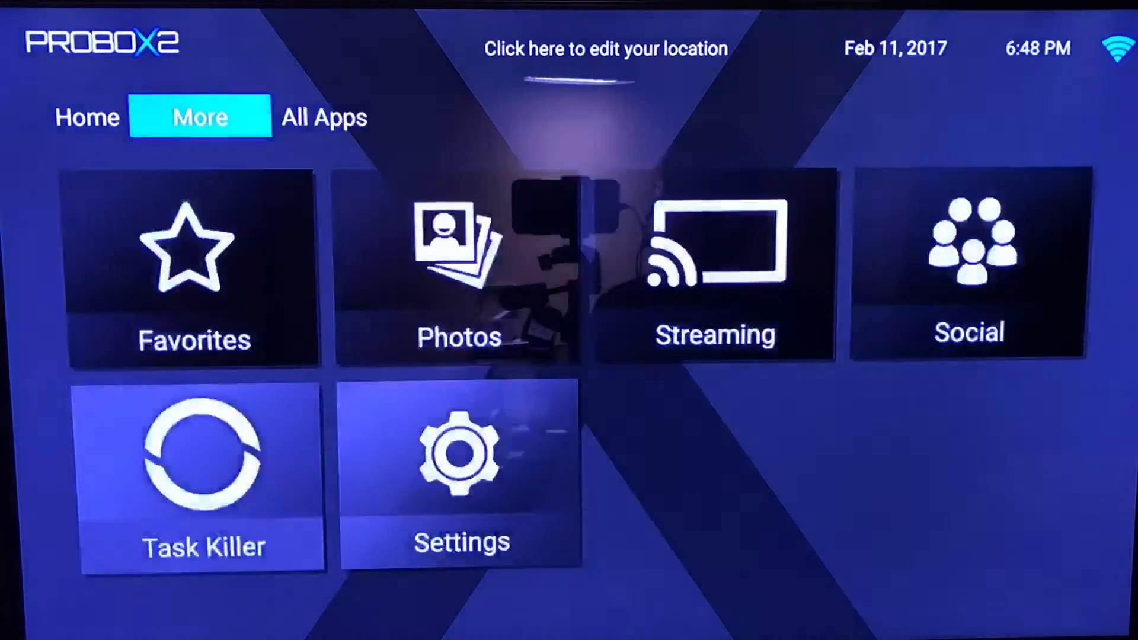
left_click(86, 117)
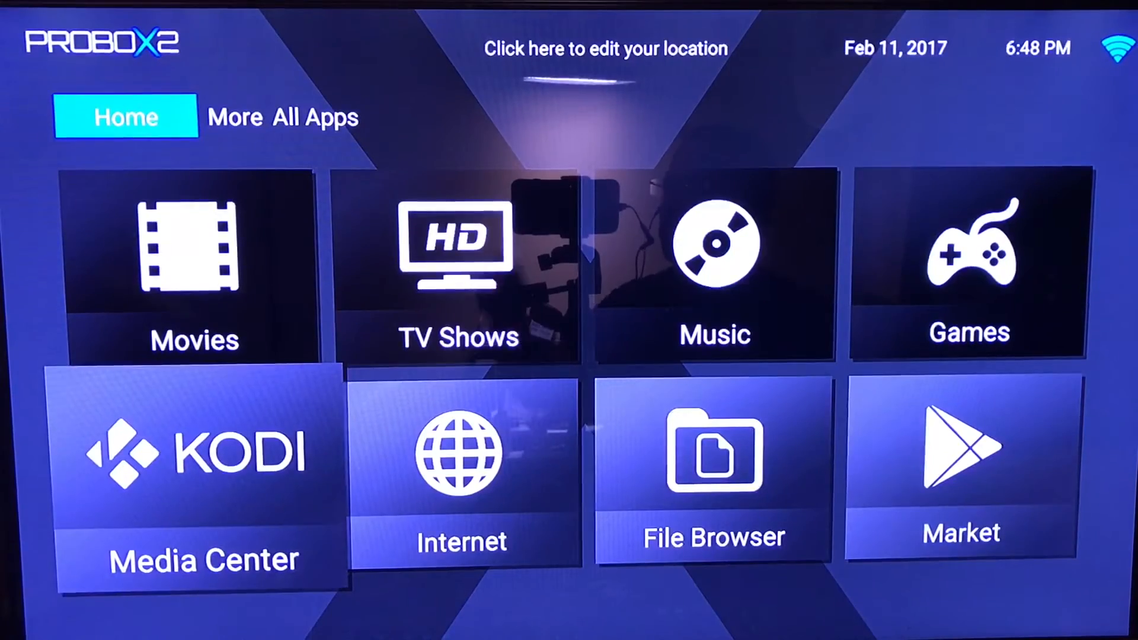
left_click(194, 472)
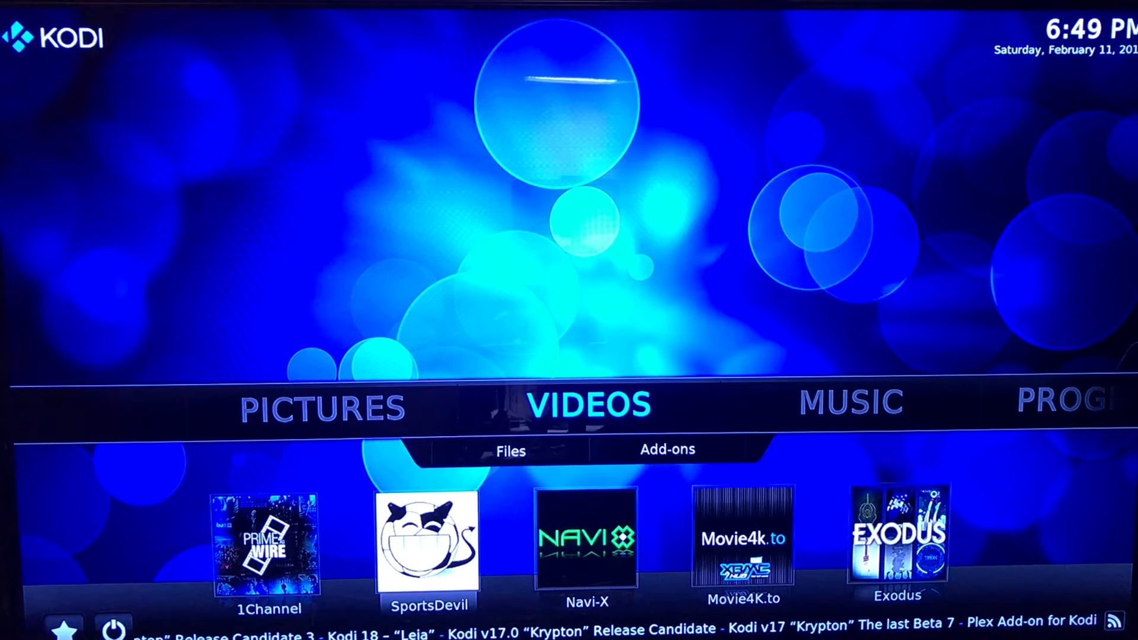
- Open Kodi's Videos > Add-ons list showing 1Channel, SportsDevil and Exodus
left_click(510, 450)
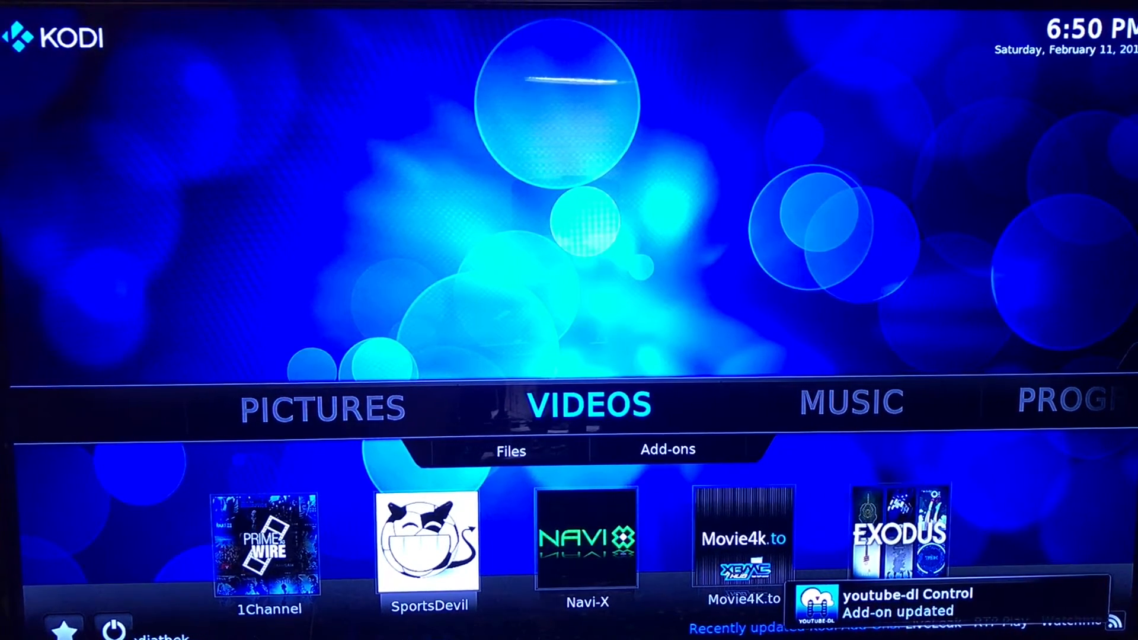
- Open Exodus and browse its TV menu to Taboo's Season 1
left_click(666, 449)
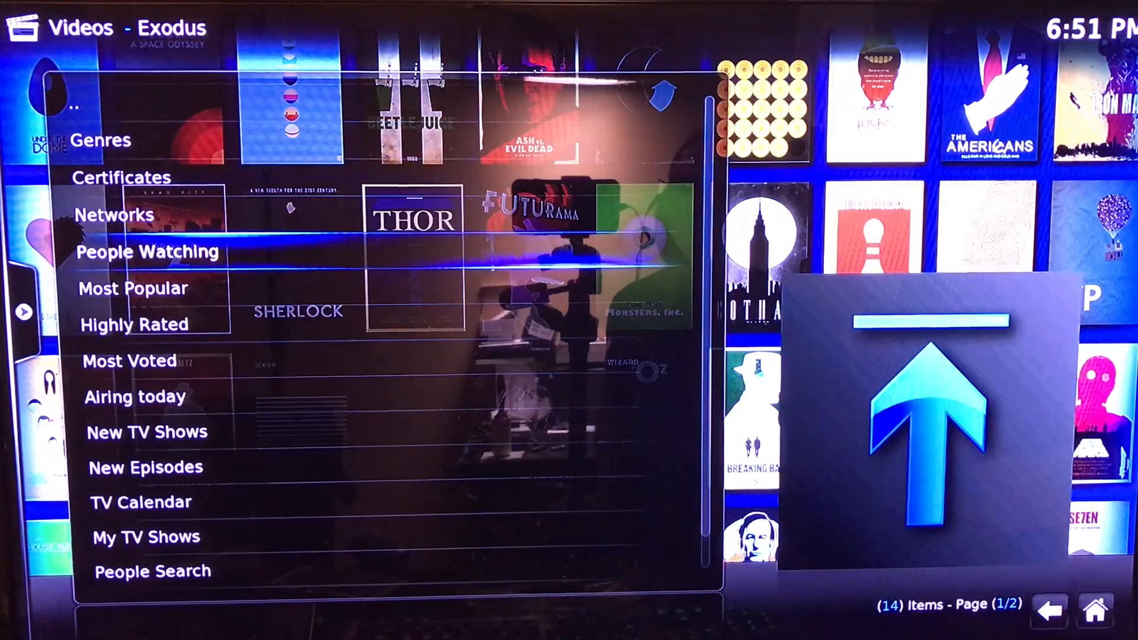
key("Down")
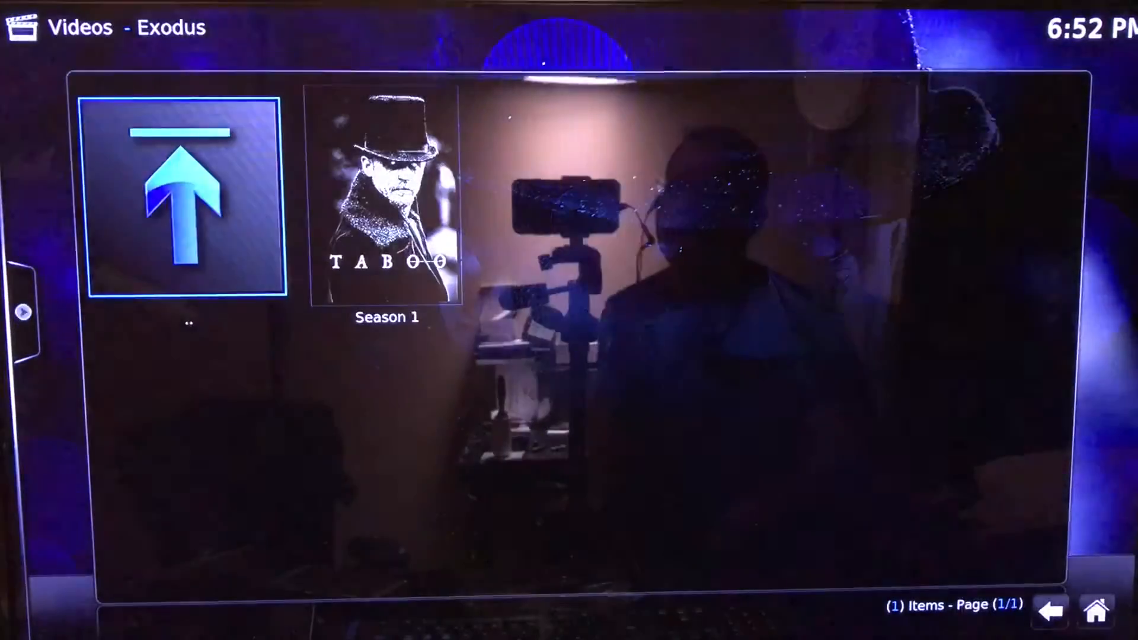
- Open Taboo Season 1 and play Episode 1 (1x01) to start the provider scan
left_click(386, 196)
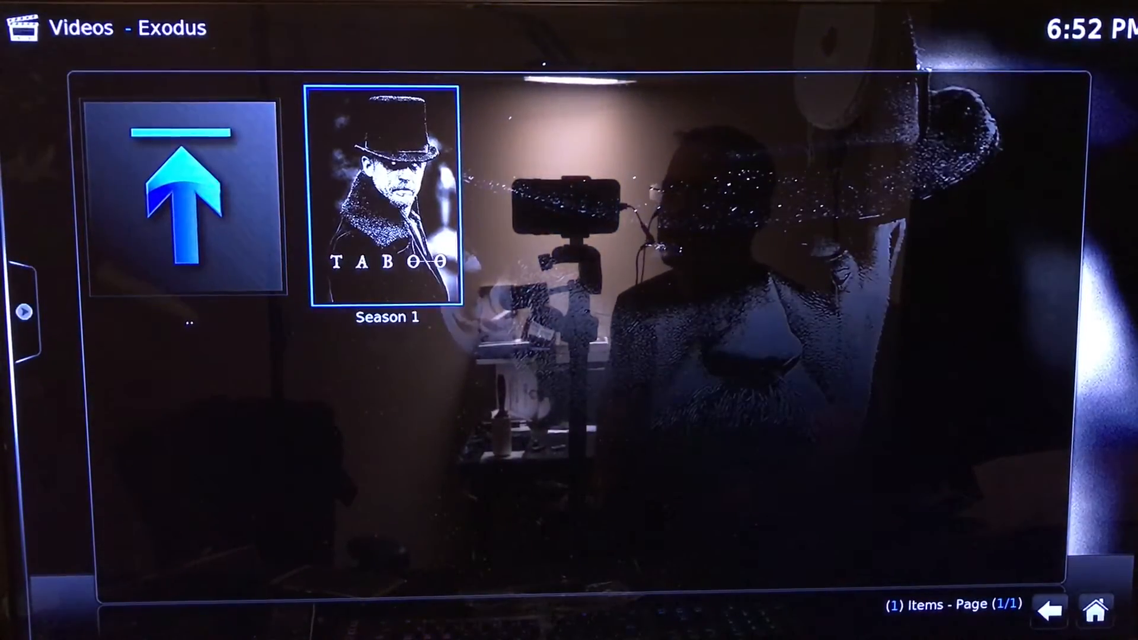
left_click(386, 203)
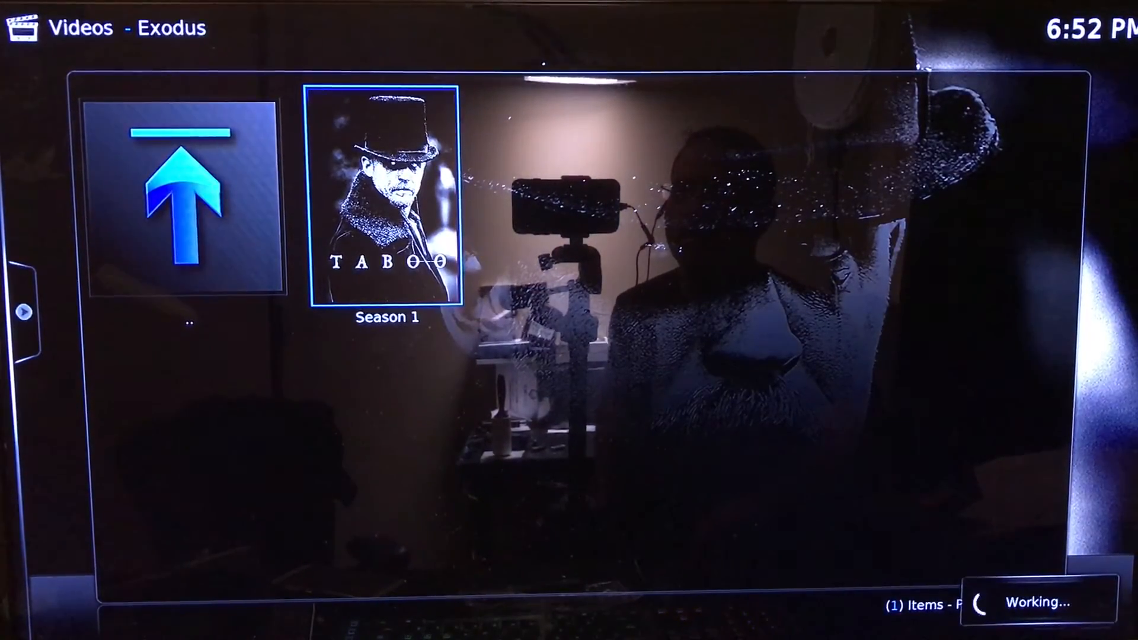
left_click(385, 198)
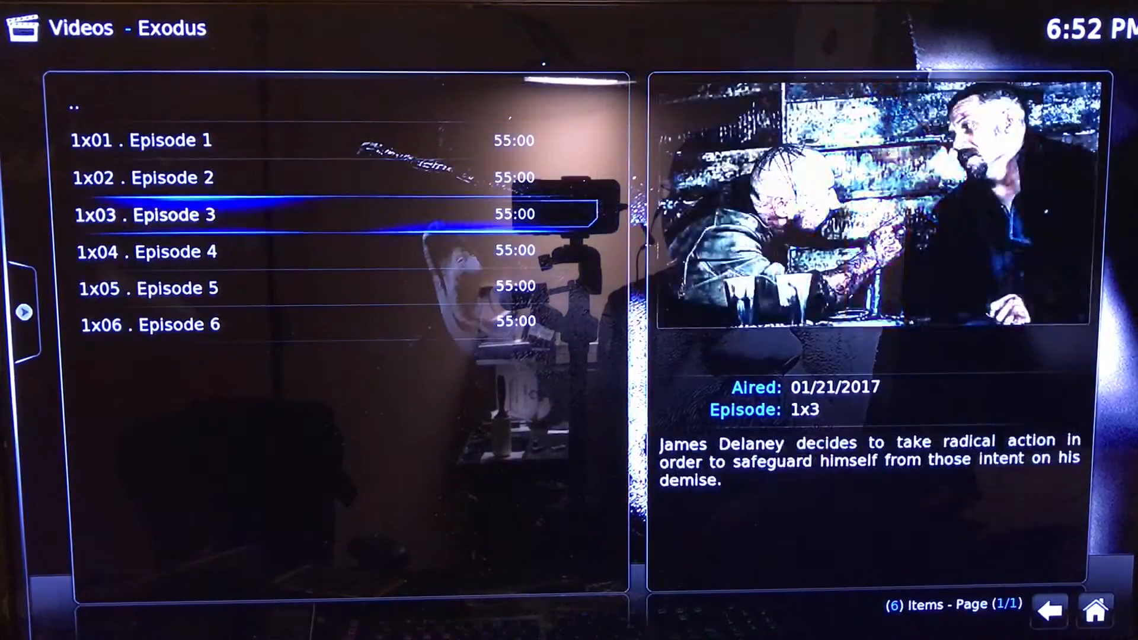
key("Down")
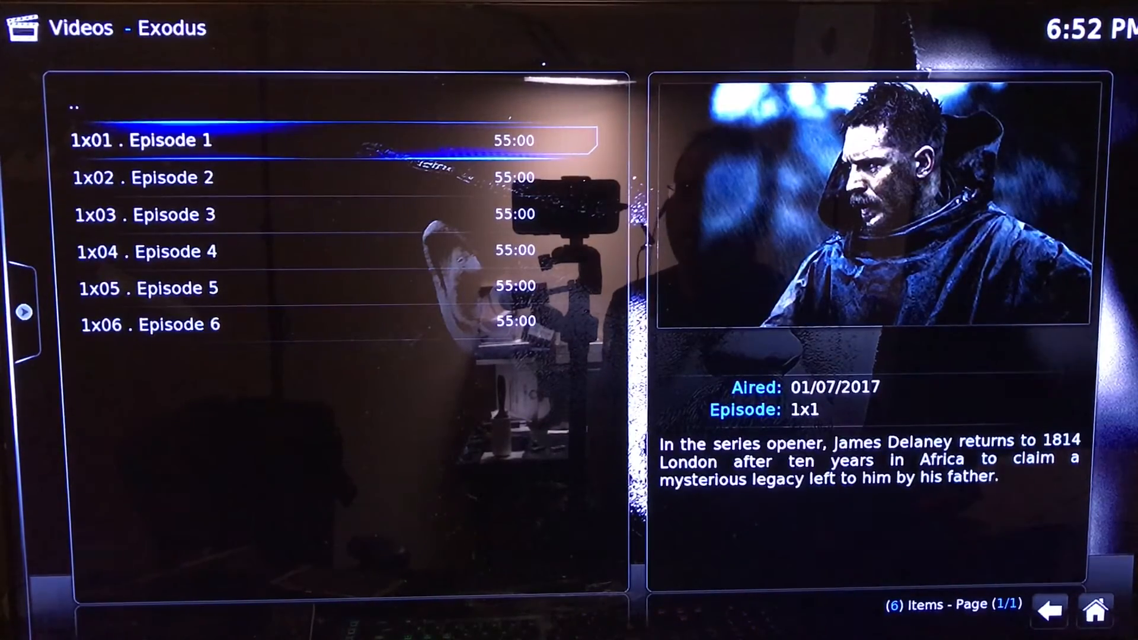
left_click(167, 139)
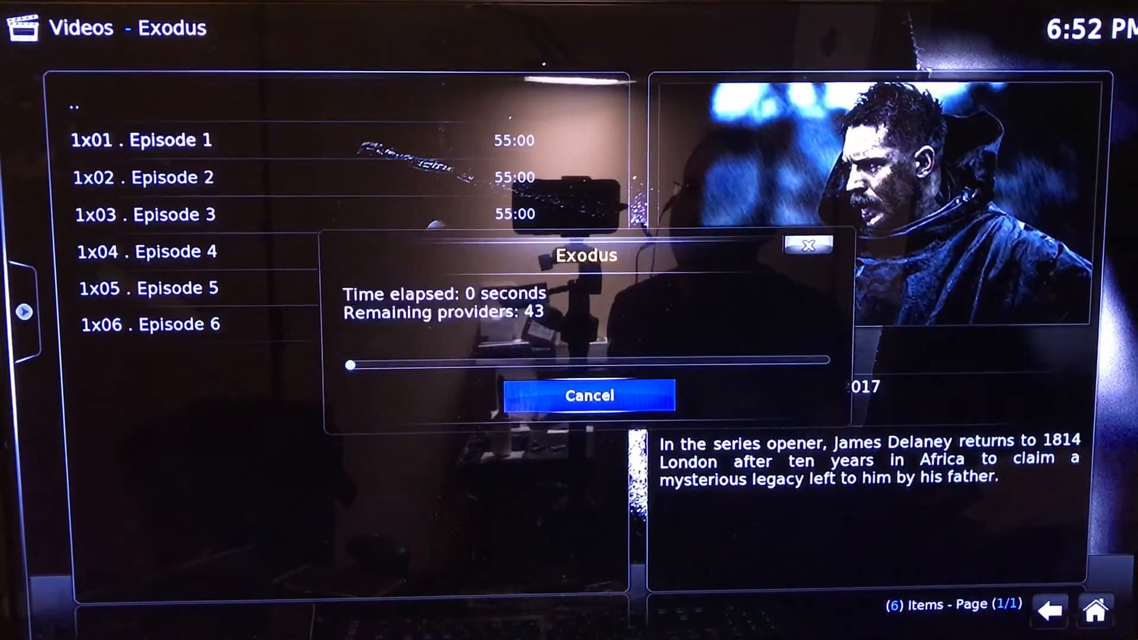